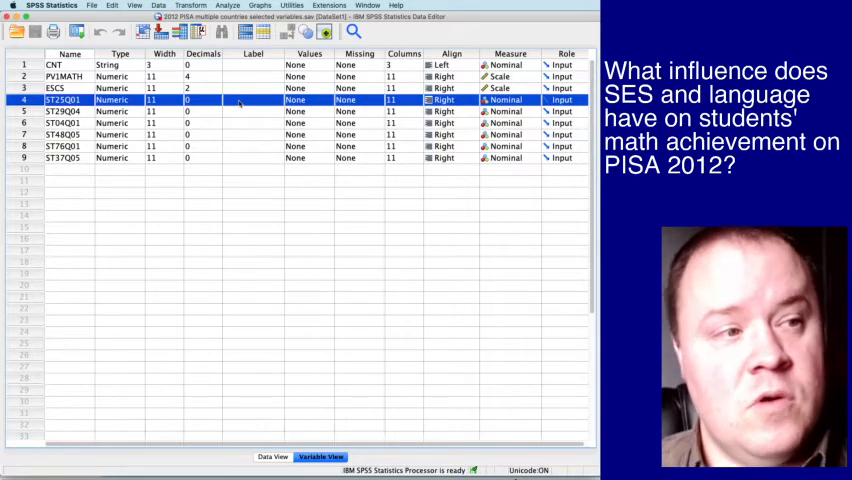
# - Label ST25Q01 as 'Language' and bring up its value labels for editing
pyautogui.click(252, 100)
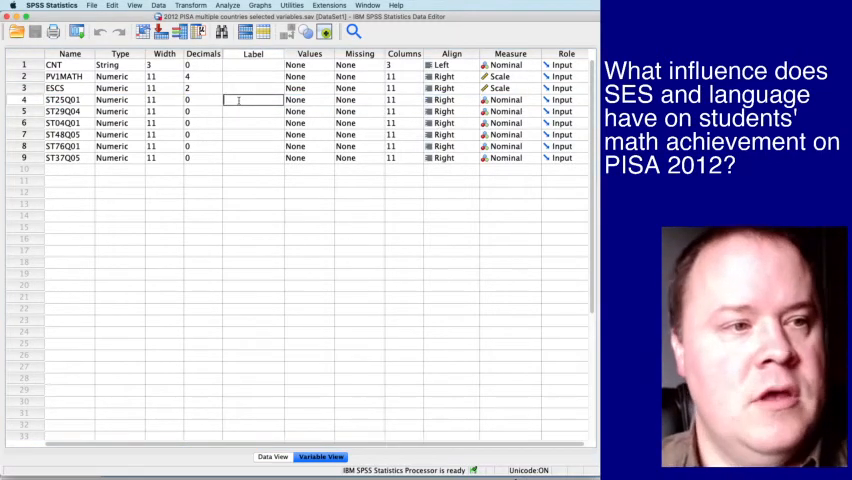
pyautogui.write('Language')
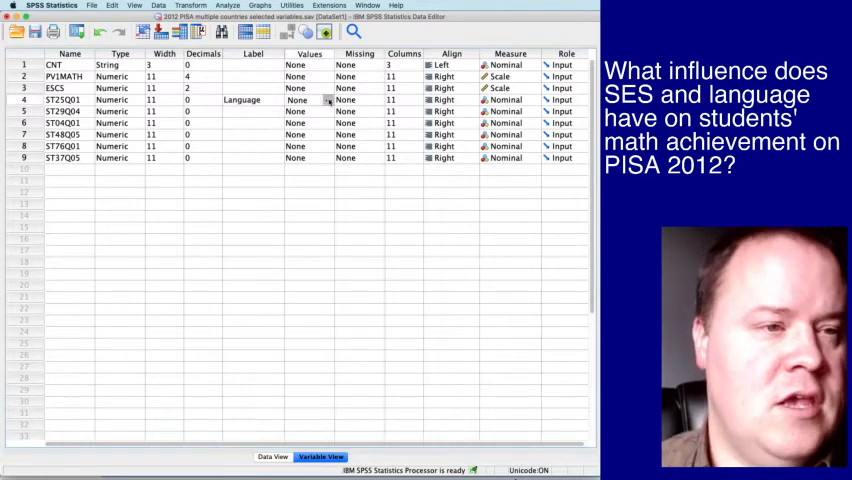
pyautogui.click(328, 100)
pyautogui.write('1')
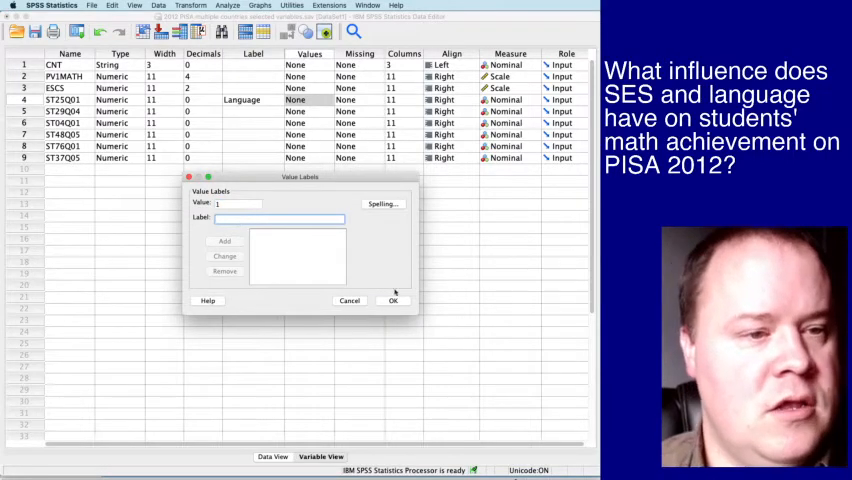
# - Define ST25Q01 value labels 1 = Same and 2 = Different and apply them
pyautogui.click(348, 300)
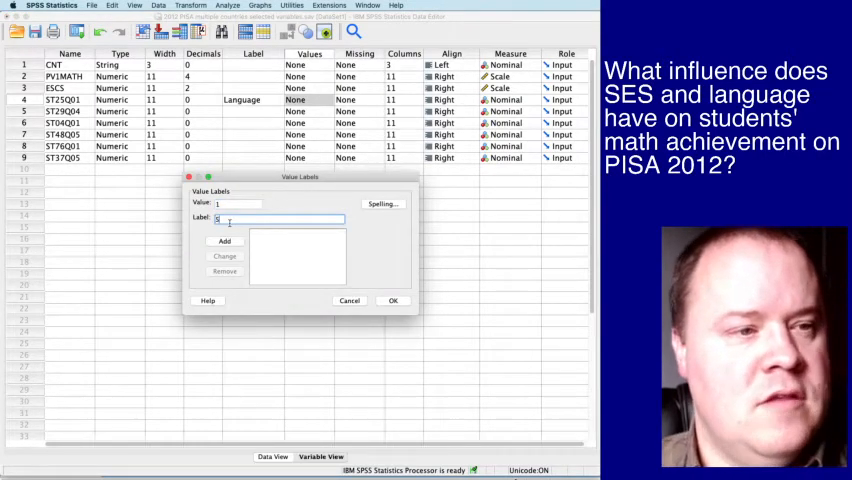
pyautogui.write('Samp')
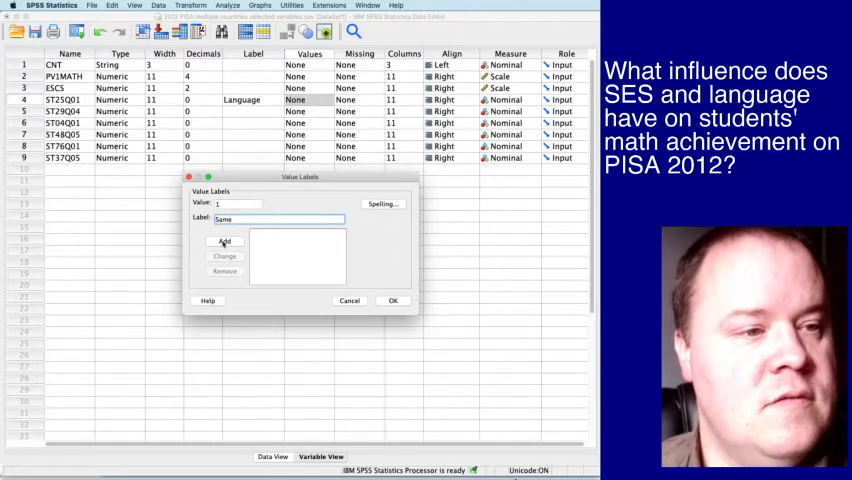
pyautogui.click(224, 240)
pyautogui.write('2')
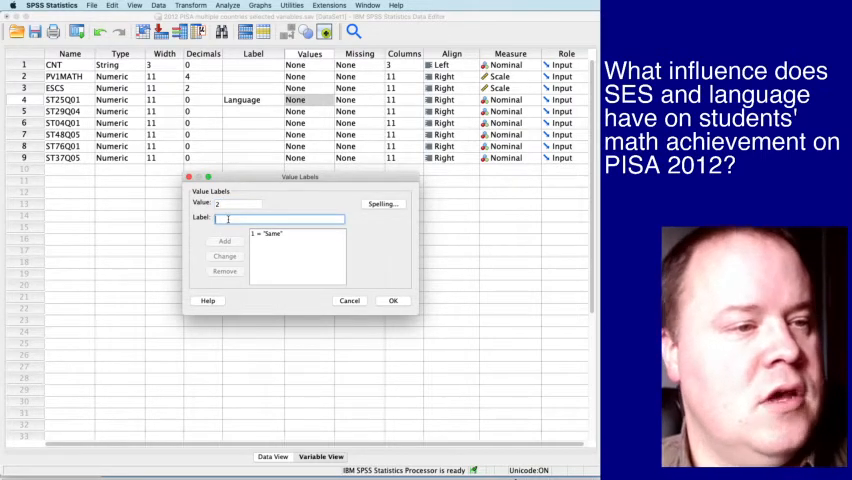
pyautogui.write('Different')
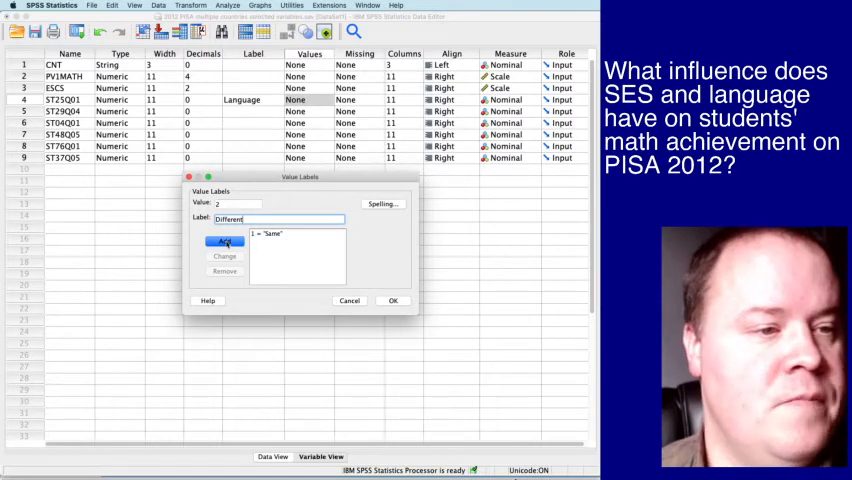
pyautogui.click(224, 240)
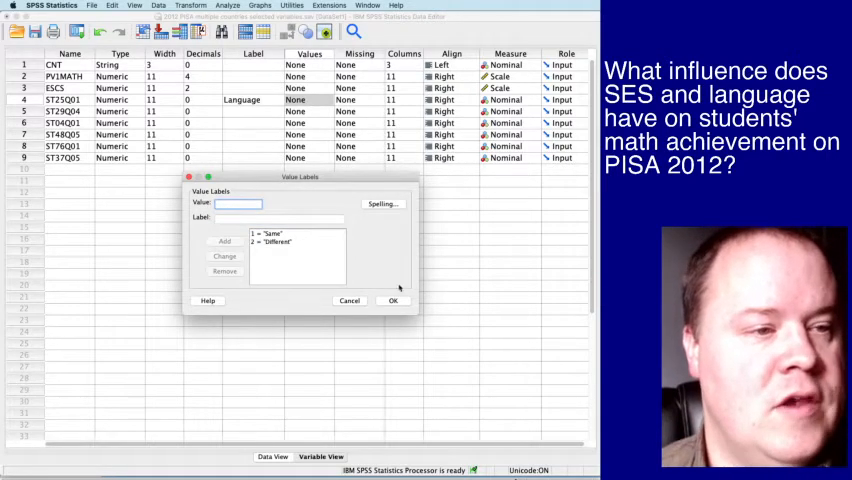
pyautogui.click(392, 300)
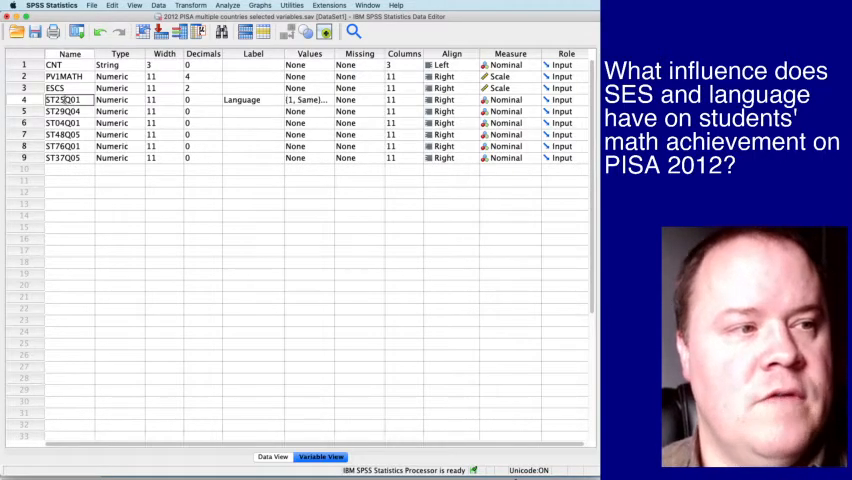
# - Select ST25Q01 and browse the Transform menu commands
pyautogui.click(24, 100)
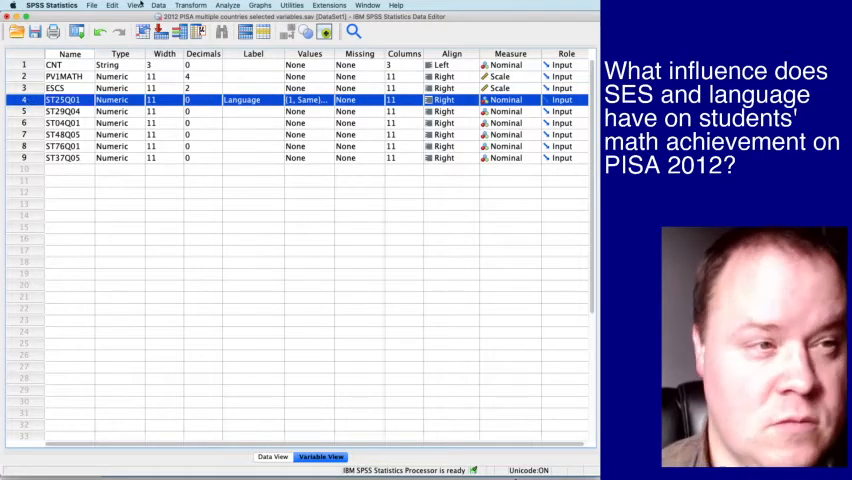
pyautogui.click(190, 4)
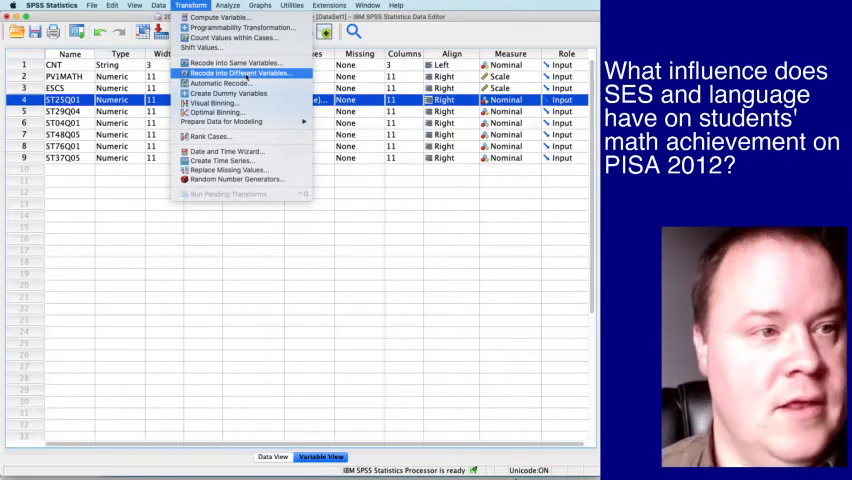
# - Set up Recode into Different Variables mapping ST25Q01 to a new output variable LANG
pyautogui.click(240, 72)
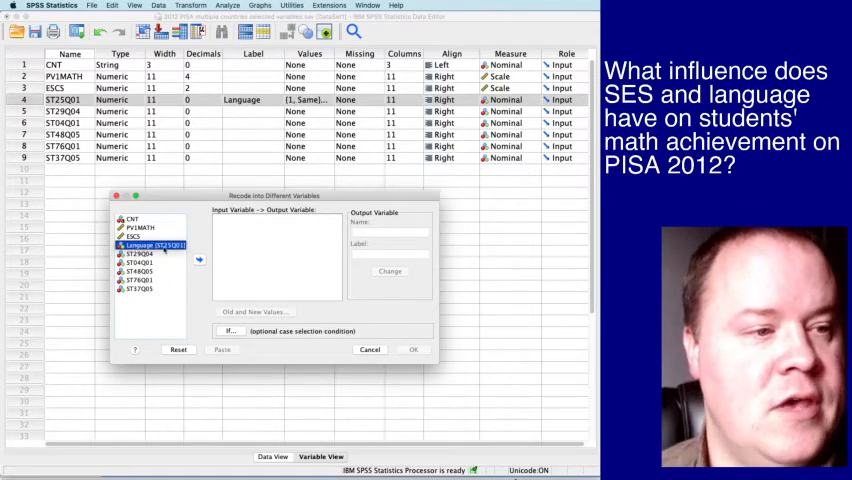
pyautogui.click(200, 260)
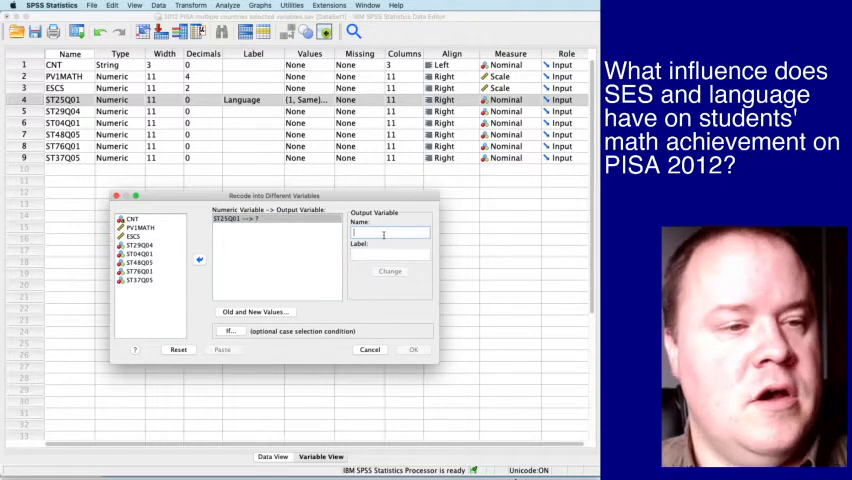
pyautogui.write('LANG')
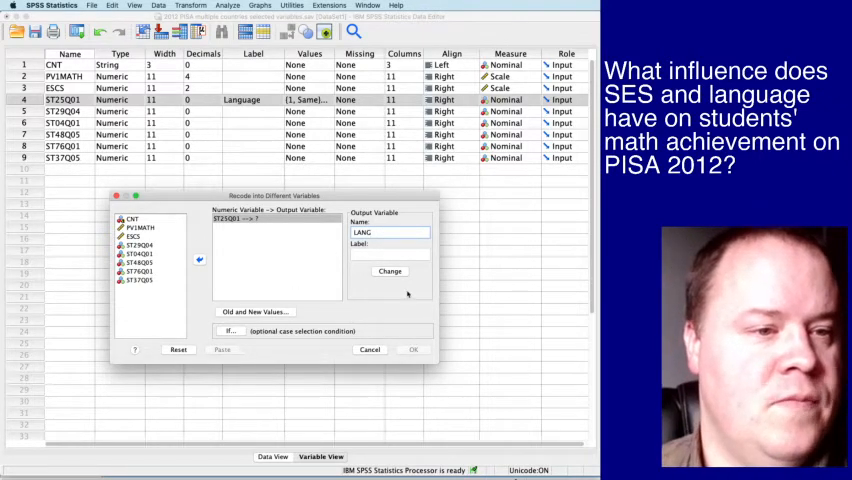
pyautogui.click(388, 272)
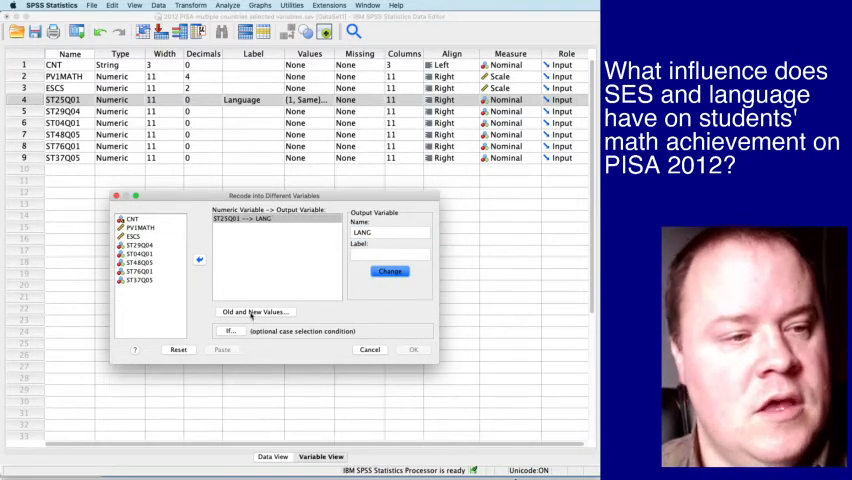
# - Define the old-to-new recode rules for ST25Q01 and run the recode to create LANG
pyautogui.click(252, 312)
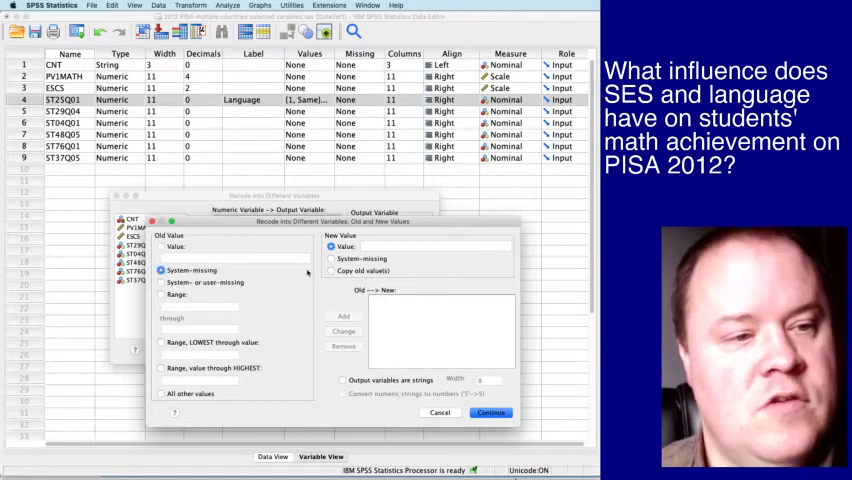
pyautogui.click(332, 258)
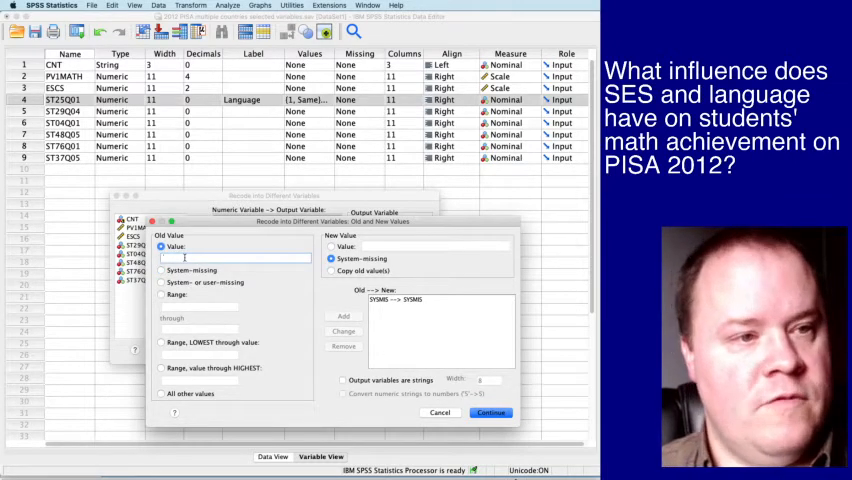
pyautogui.write('0')
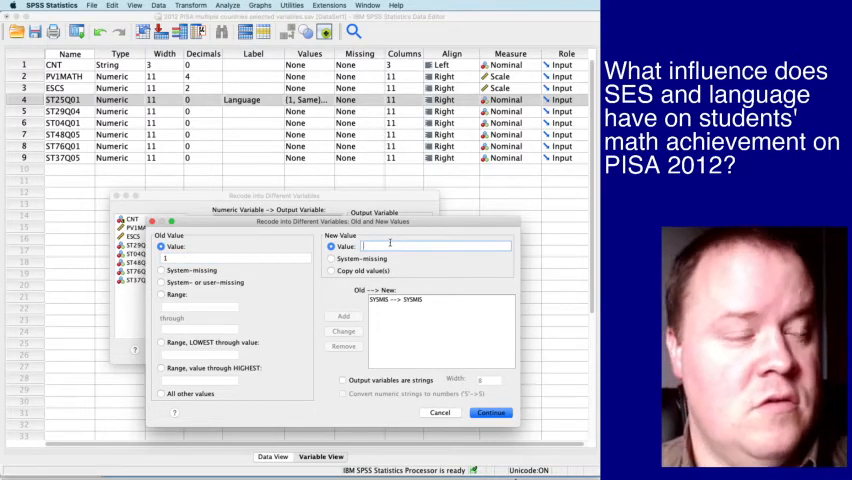
pyautogui.write('0')
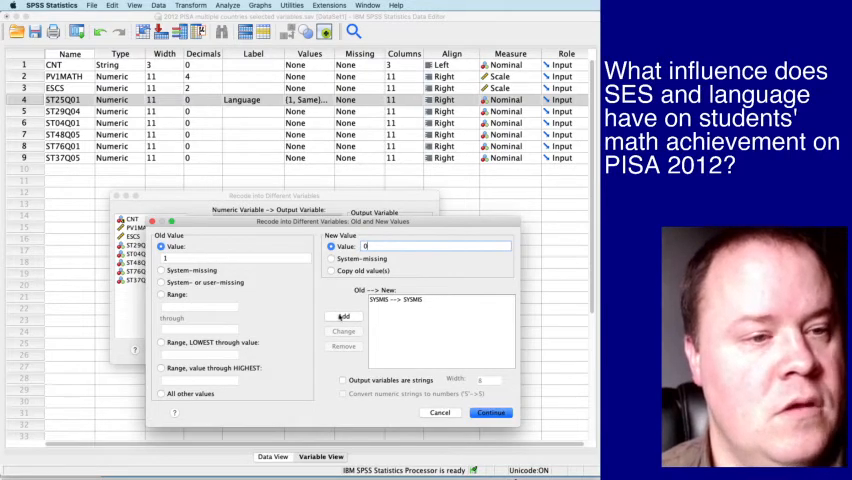
pyautogui.click(344, 316)
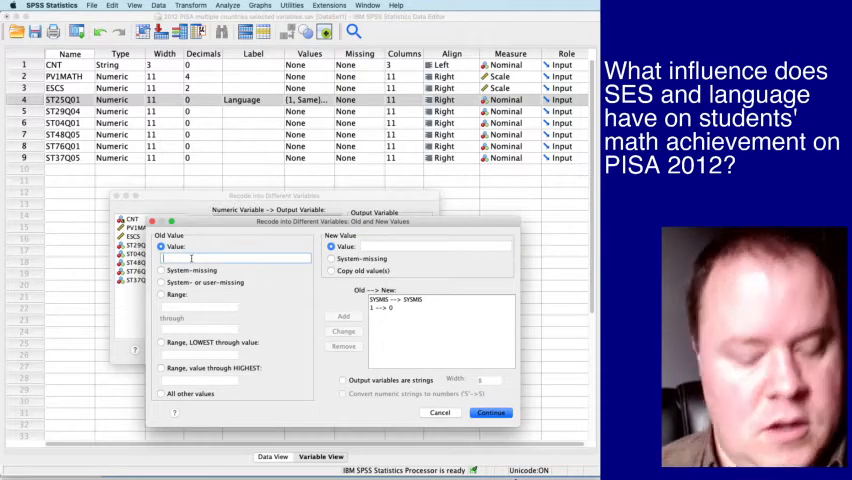
pyautogui.write('2')
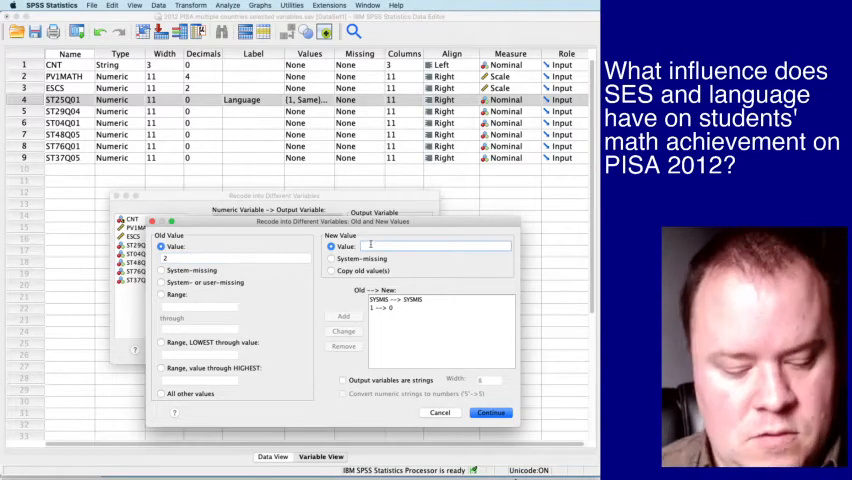
pyautogui.click(344, 316)
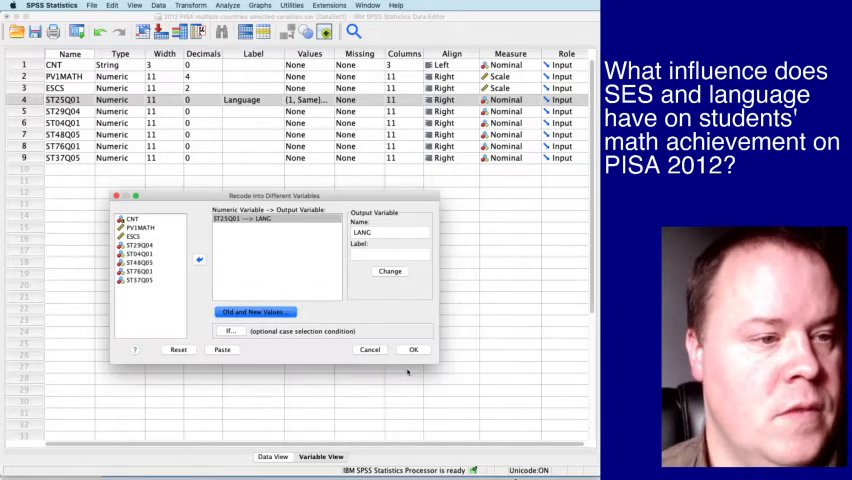
pyautogui.click(412, 348)
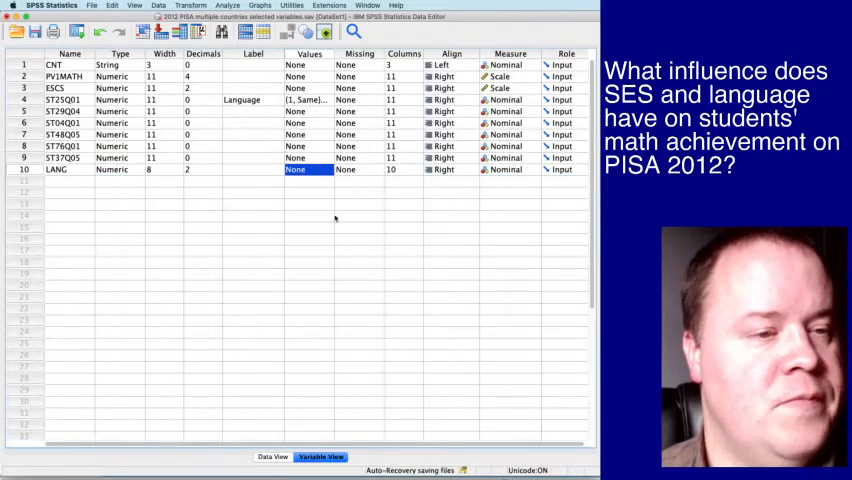
# - Give LANG value labels 0 = Same and 1 = Different
pyautogui.click(68, 168)
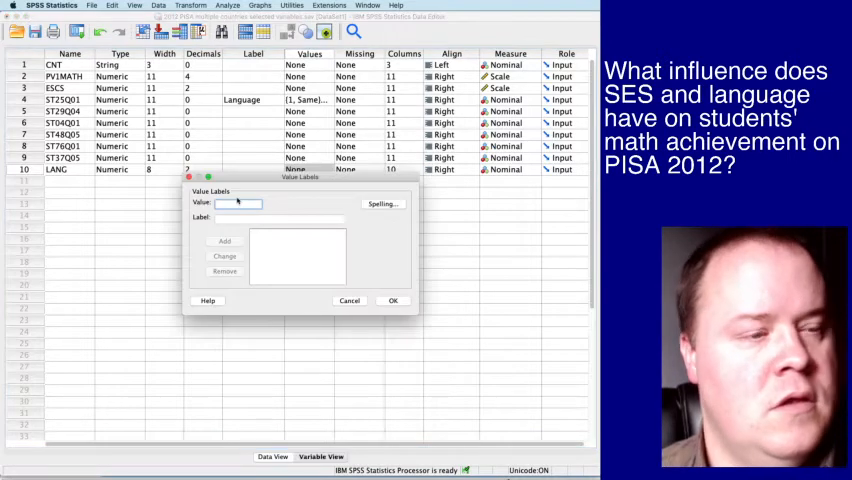
pyautogui.write('0')
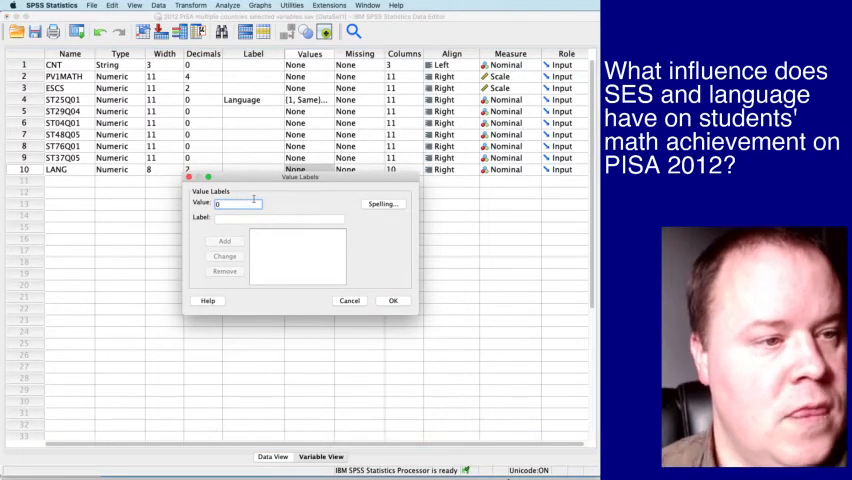
pyautogui.write('Same')
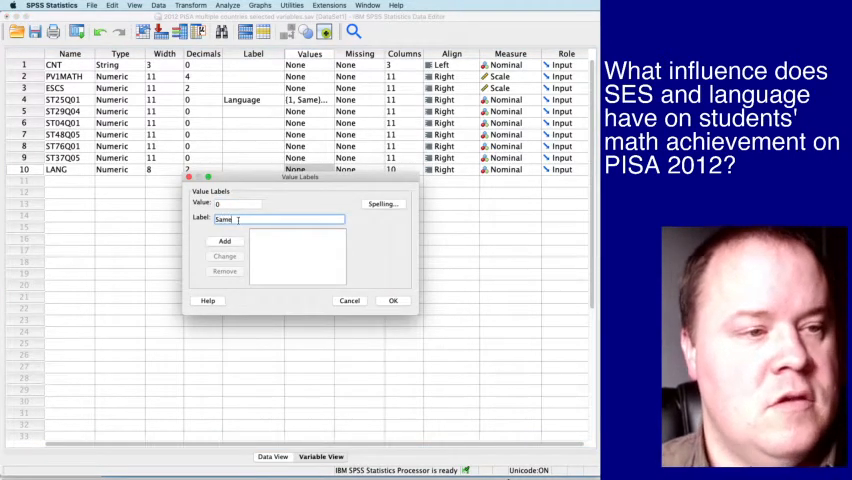
pyautogui.click(224, 240)
pyautogui.write('1')
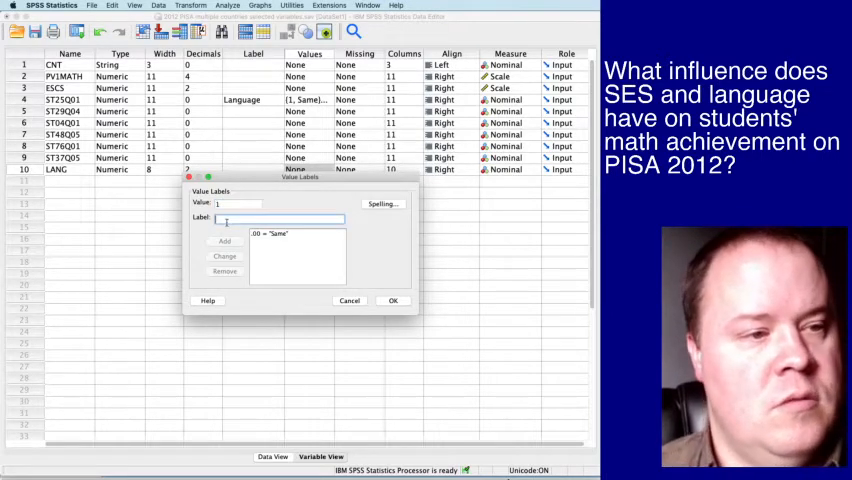
pyautogui.write('Different')
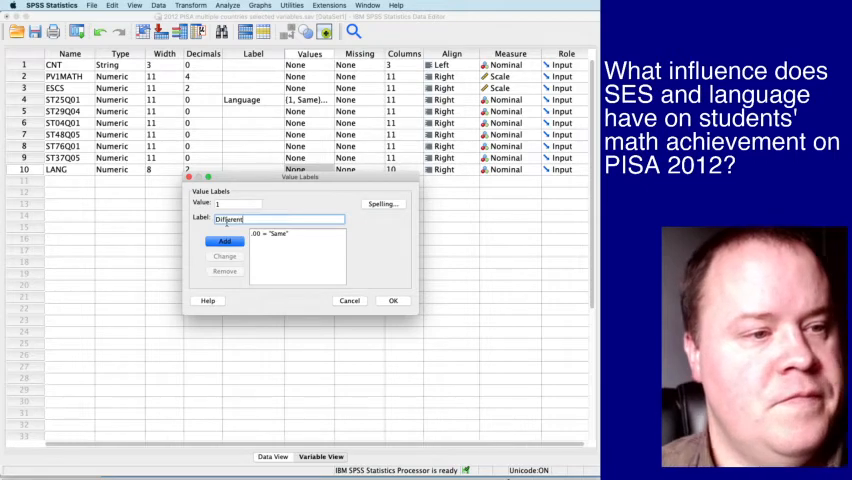
pyautogui.click(224, 240)
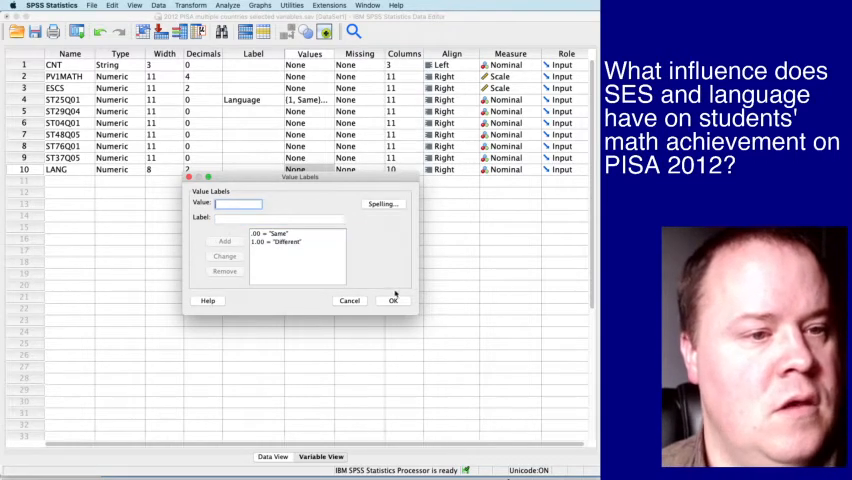
pyautogui.click(392, 300)
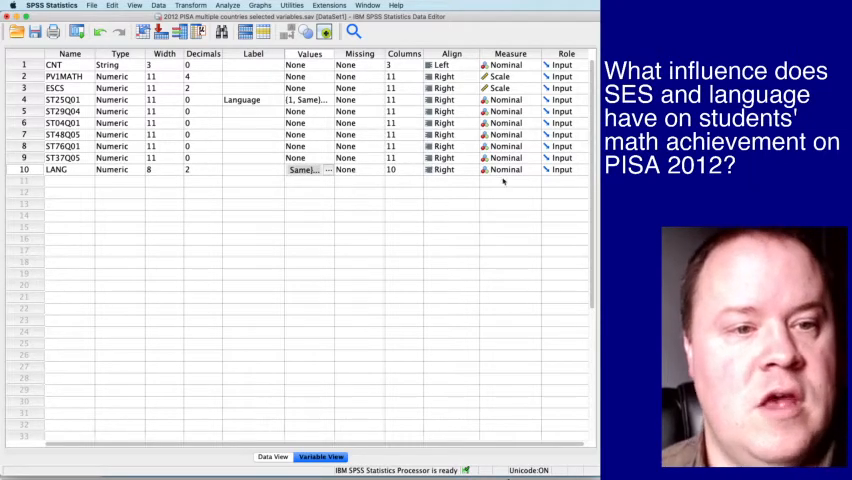
# - Change LANG's measurement level from Nominal to Scale
pyautogui.click(510, 168)
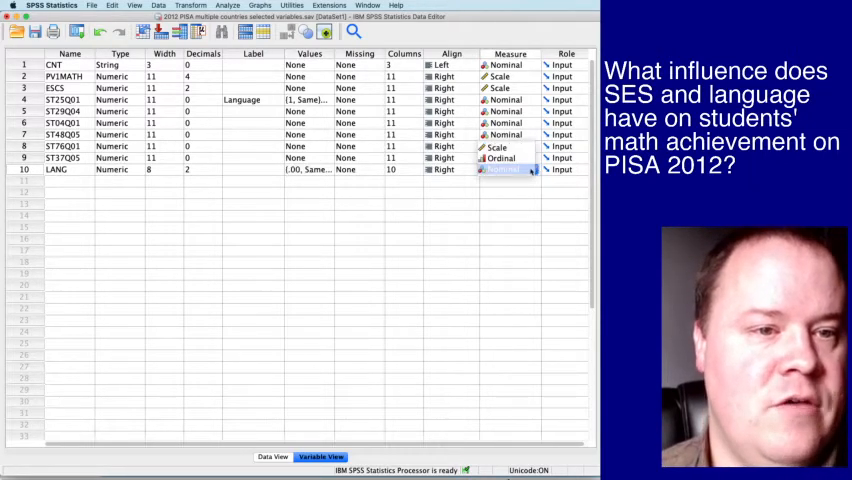
pyautogui.click(498, 168)
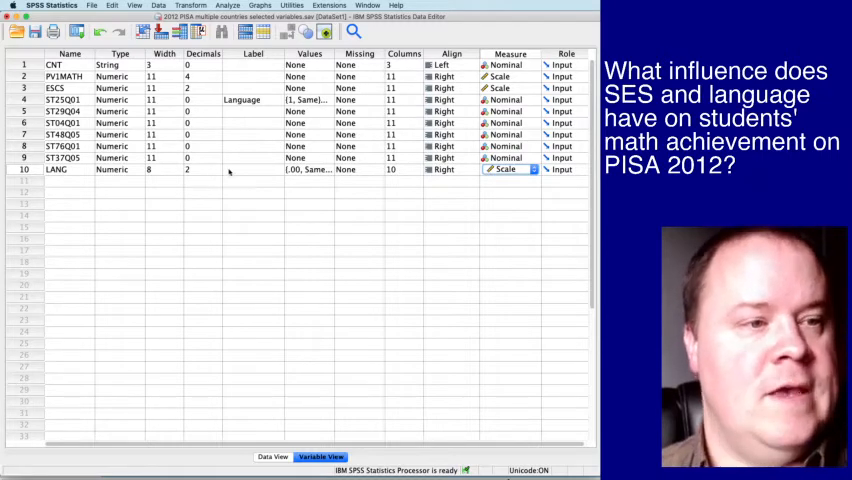
pyautogui.click(56, 168)
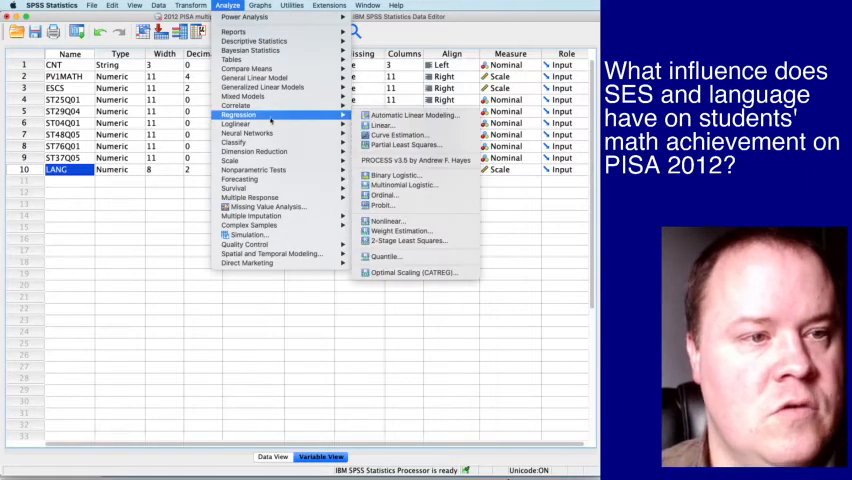
pyautogui.moveTo(384, 124)
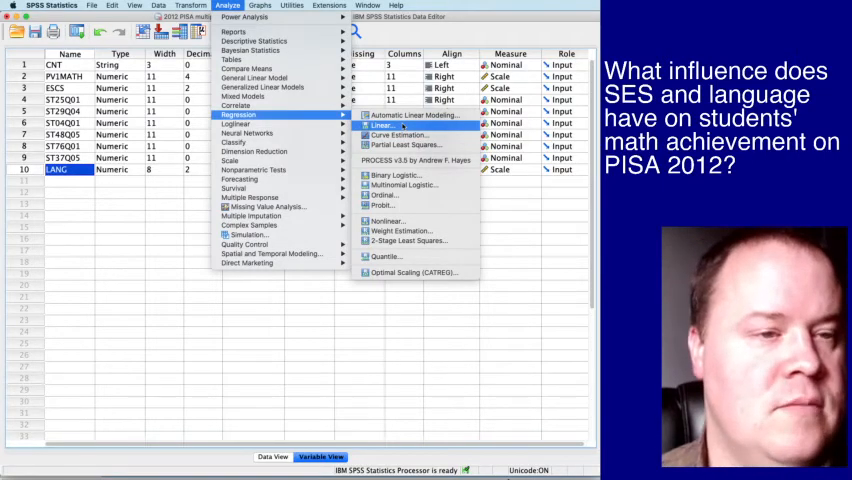
# - Set up a linear regression of PV1MATH on predictors ESCS and LANG
pyautogui.click(384, 126)
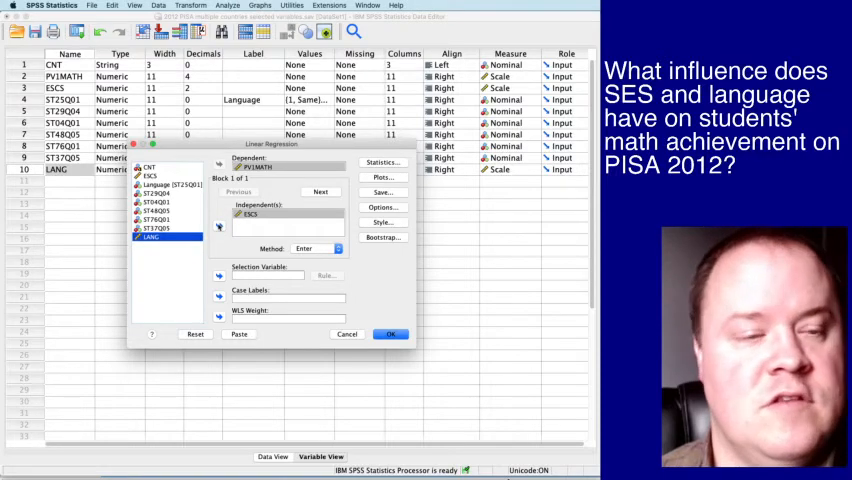
pyautogui.click(218, 224)
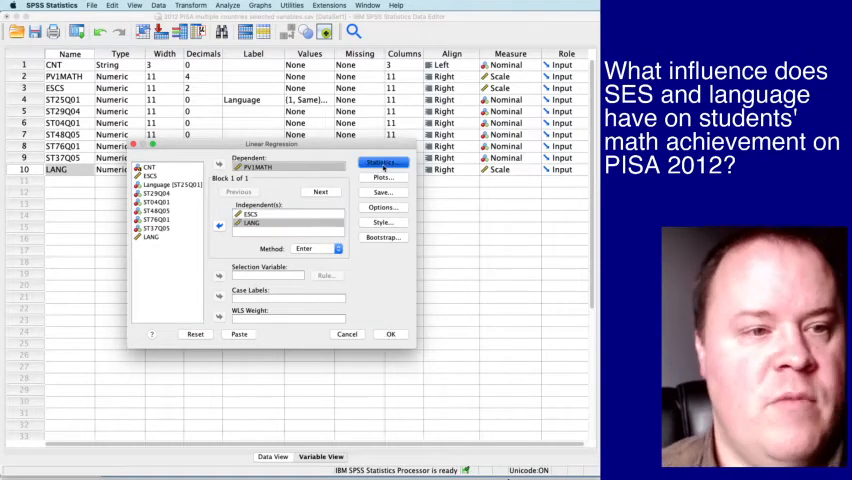
# - Request Descriptives in the regression Statistics options alongside estimates and model fit
pyautogui.click(384, 162)
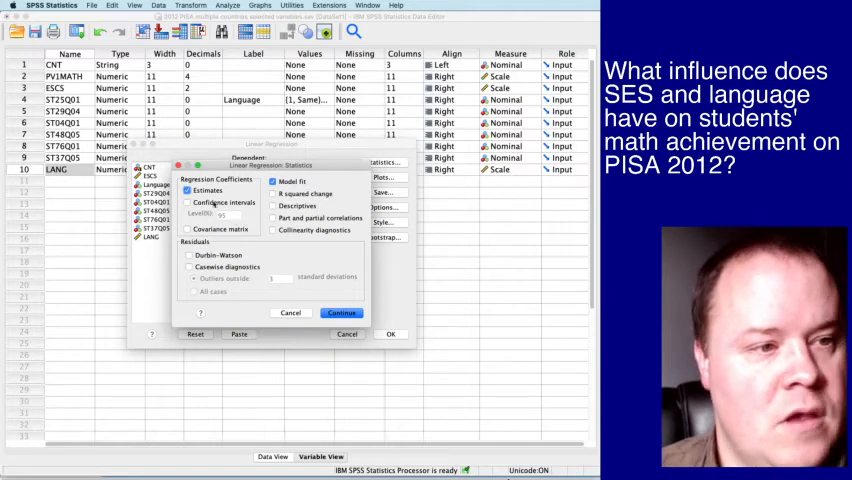
pyautogui.click(272, 204)
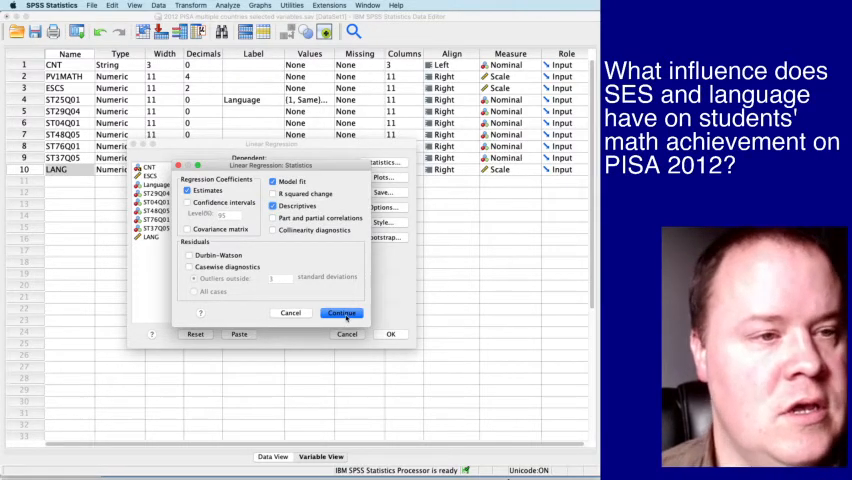
pyautogui.click(340, 312)
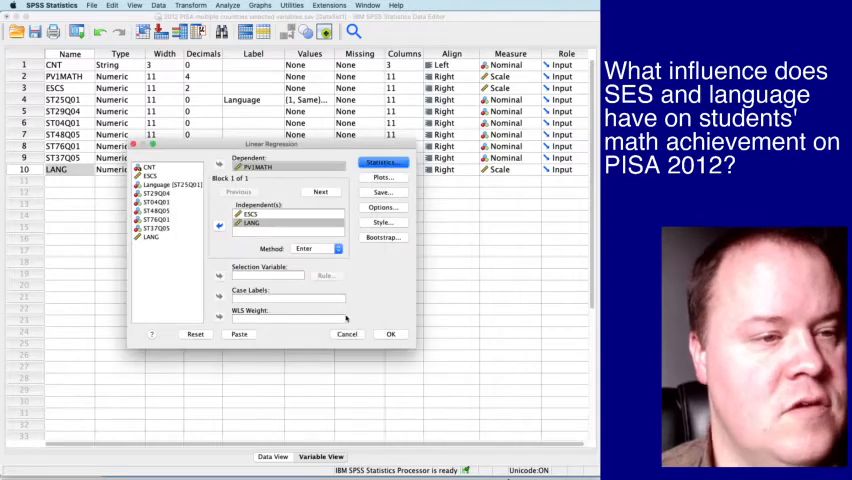
# - Request a histogram and normal probability plot of standardized residuals
pyautogui.click(384, 178)
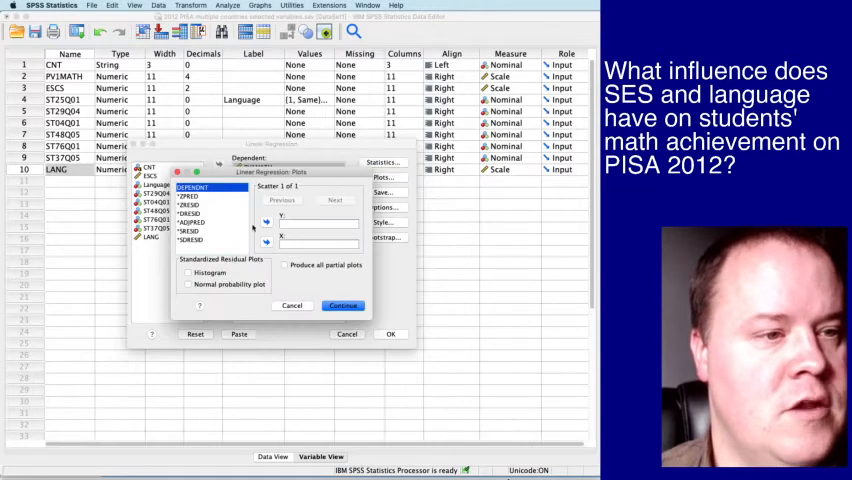
pyautogui.click(188, 272)
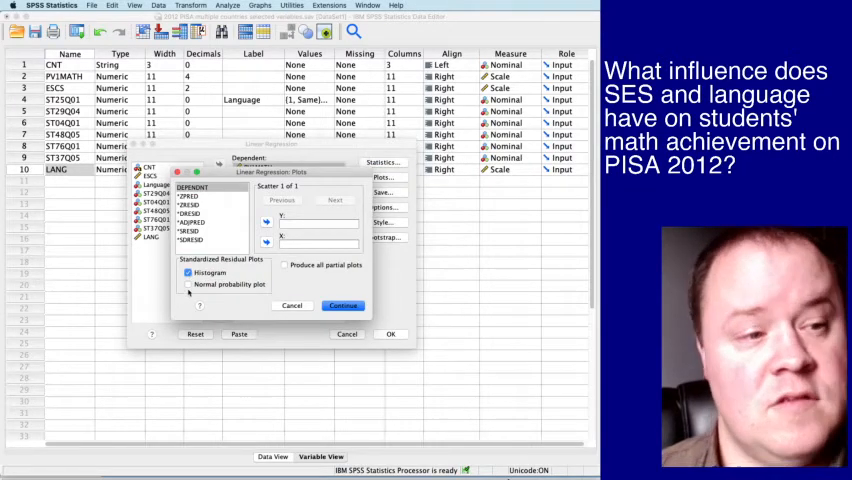
pyautogui.click(188, 284)
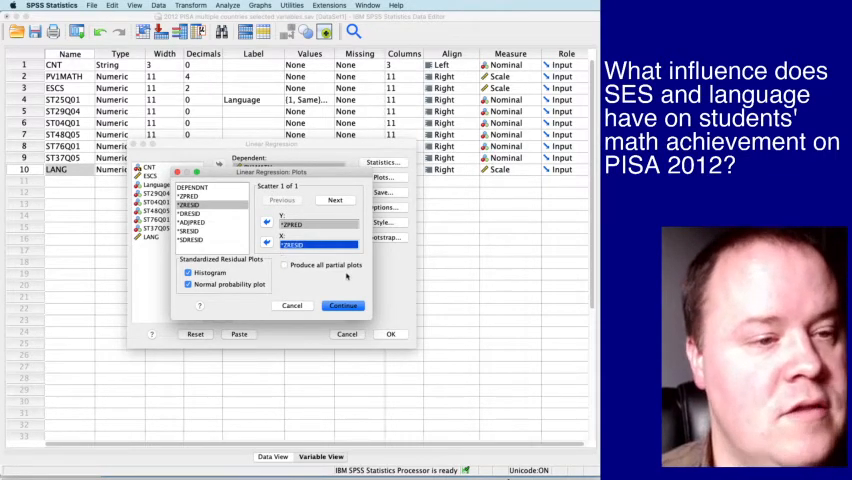
pyautogui.click(342, 304)
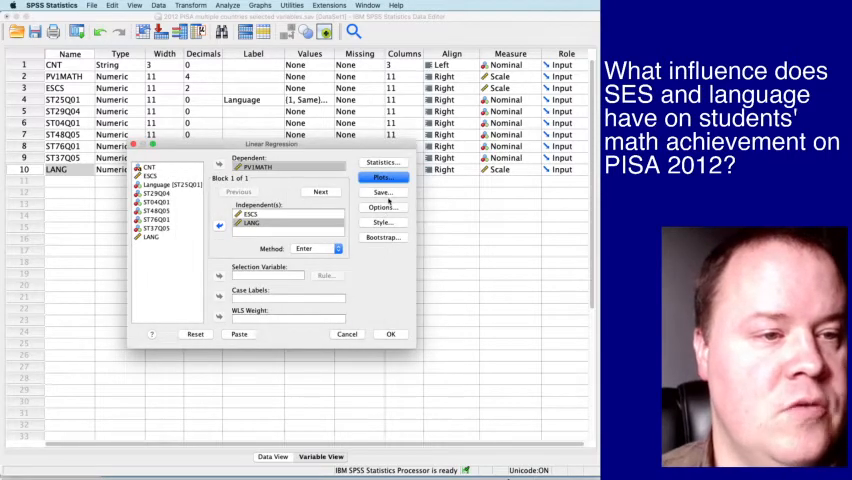
# - Set the regression to save standardized residuals as a new variable
pyautogui.click(380, 192)
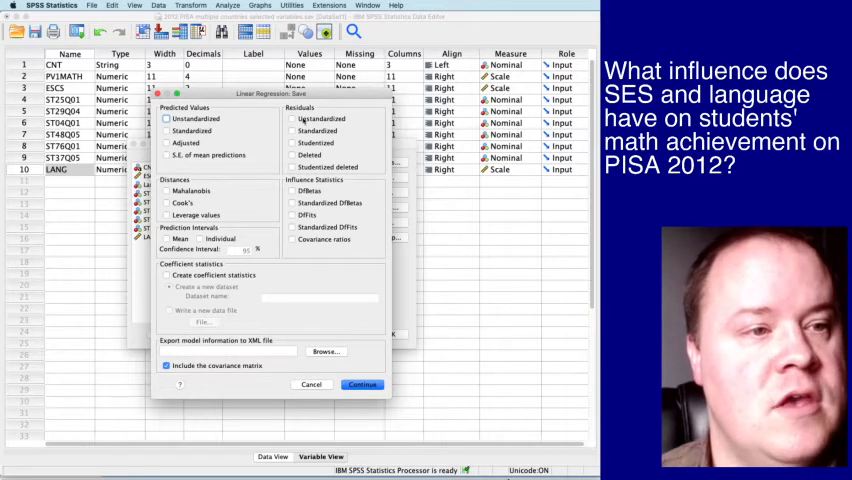
pyautogui.click(292, 132)
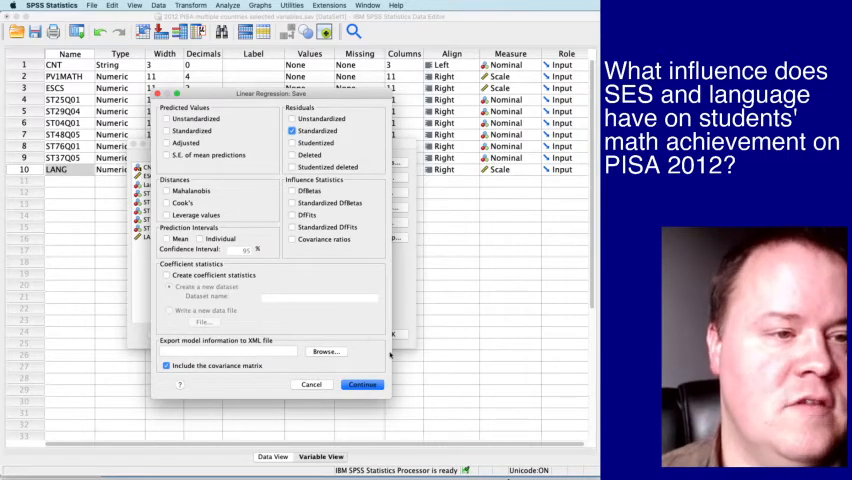
pyautogui.click(360, 384)
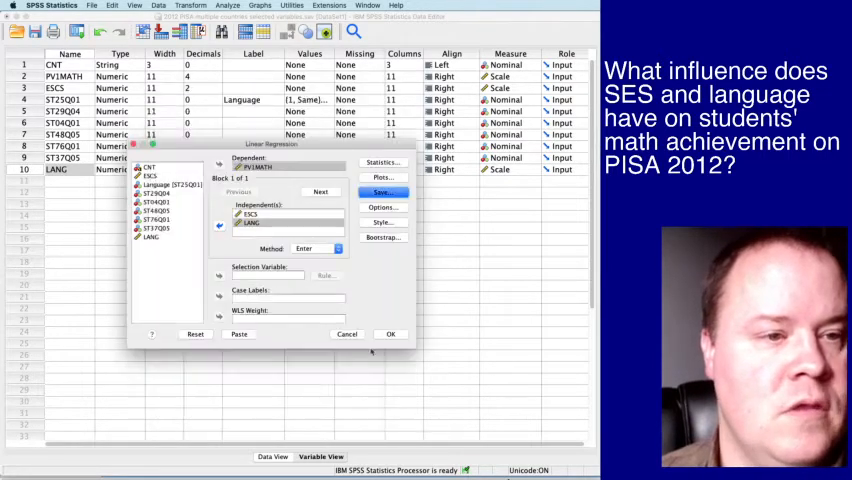
pyautogui.click(384, 208)
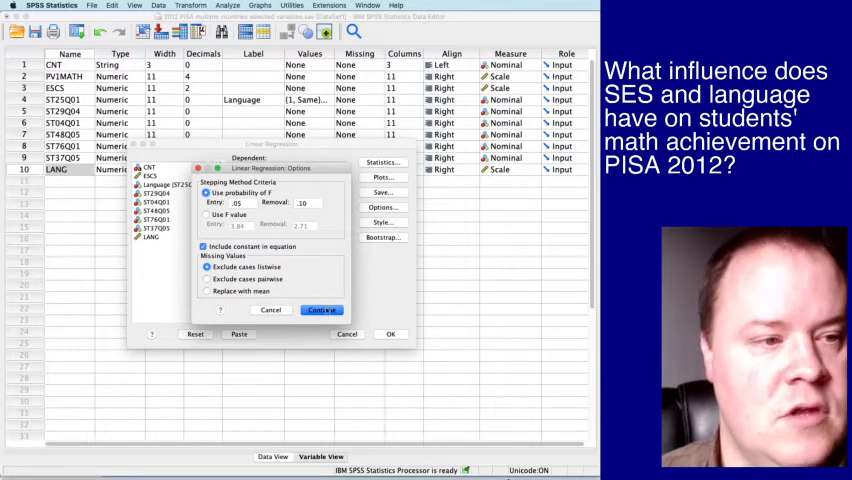
pyautogui.click(322, 308)
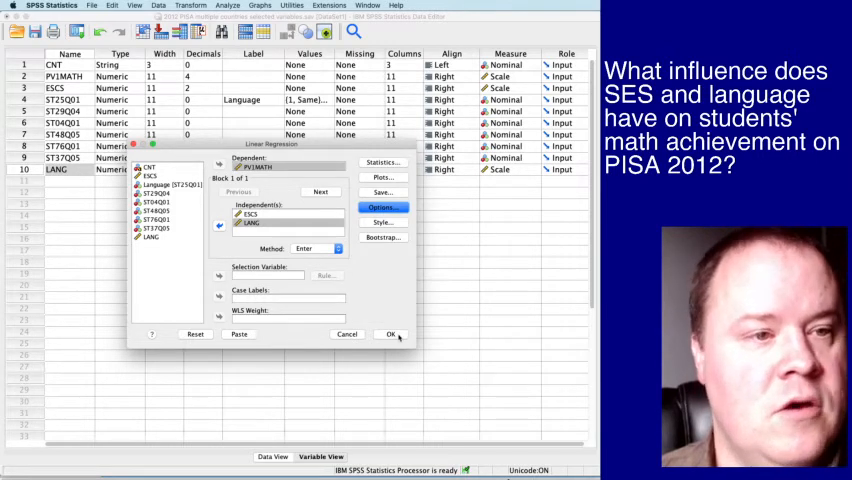
# - Run the regression of PV1MATH on ESCS and LANG to produce the output
pyautogui.click(392, 334)
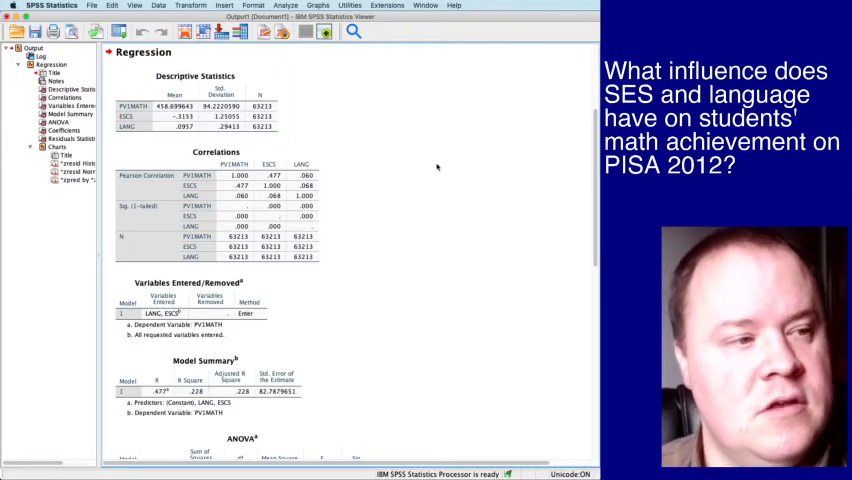
pyautogui.moveTo(304, 128)
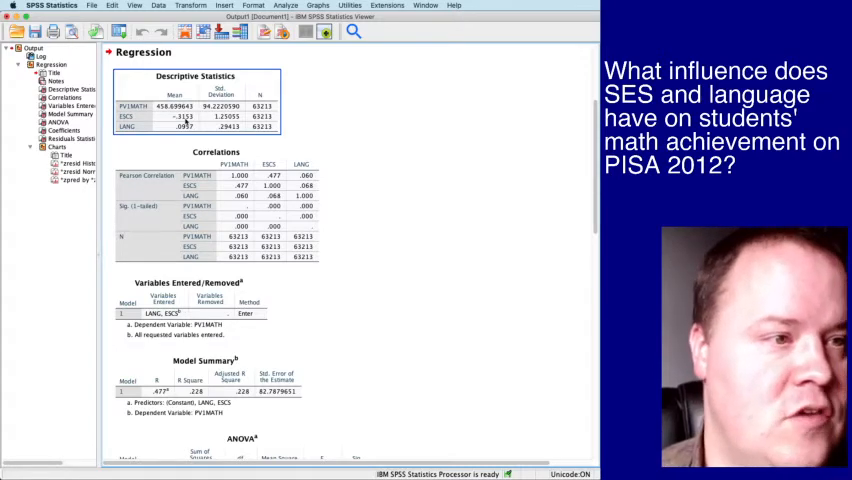
pyautogui.moveTo(190, 128)
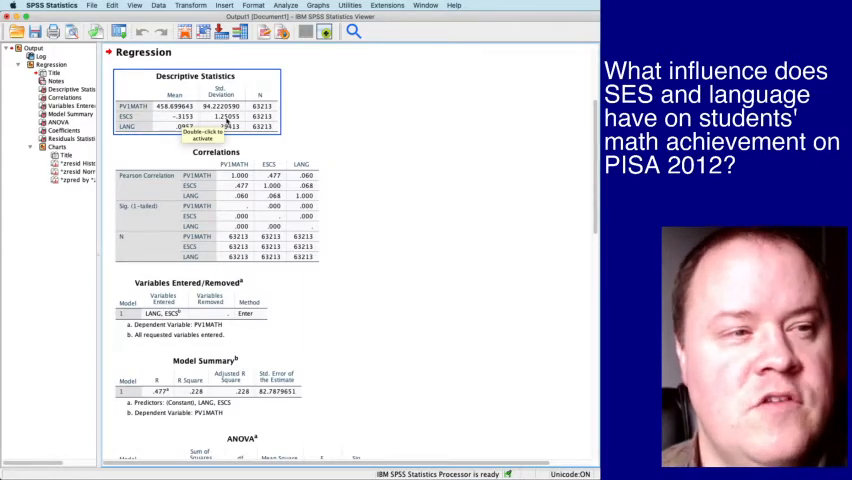
pyautogui.moveTo(484, 172)
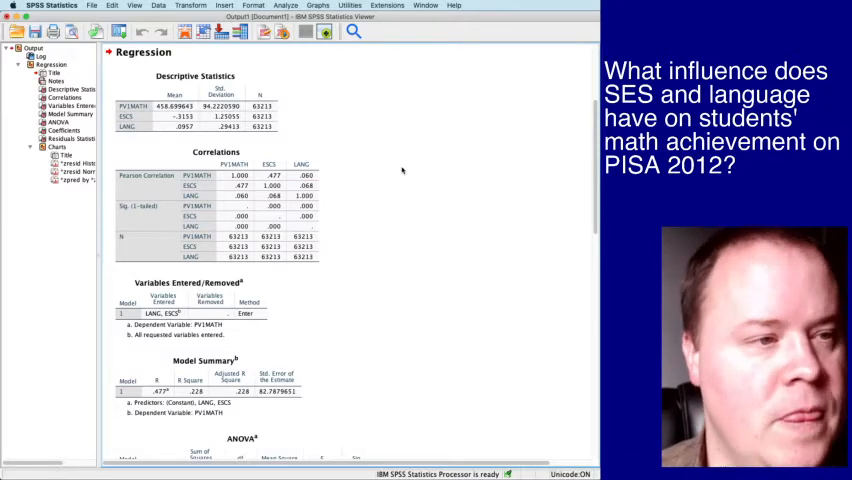
pyautogui.moveTo(388, 216)
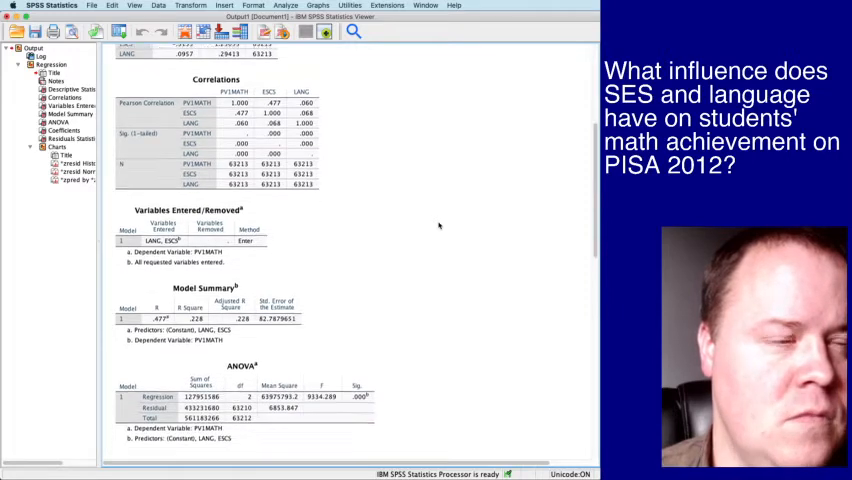
pyautogui.scroll(-3)
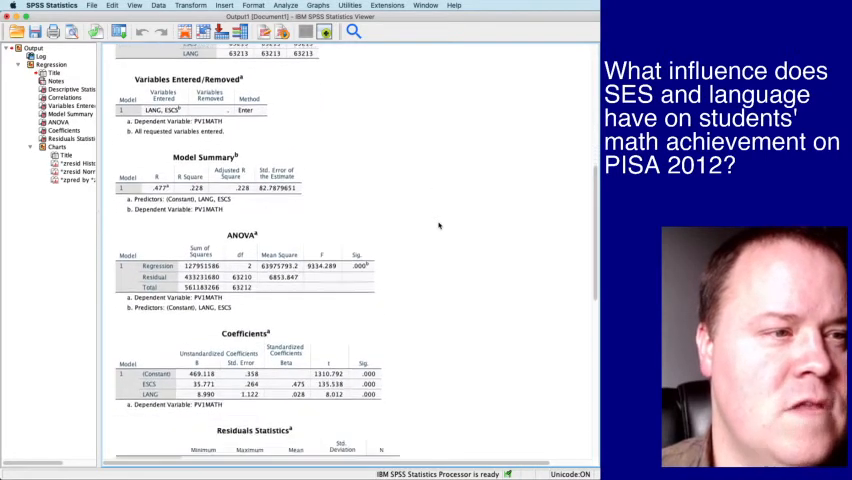
pyautogui.scroll(-3)
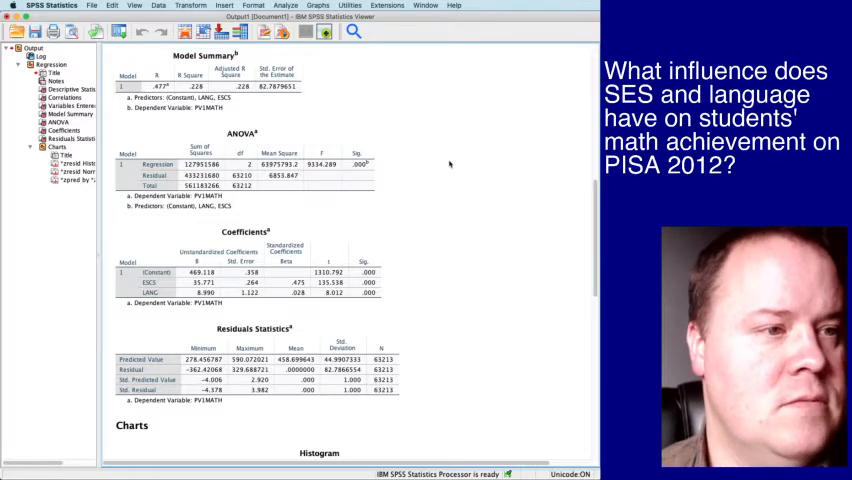
pyautogui.scroll(-3)
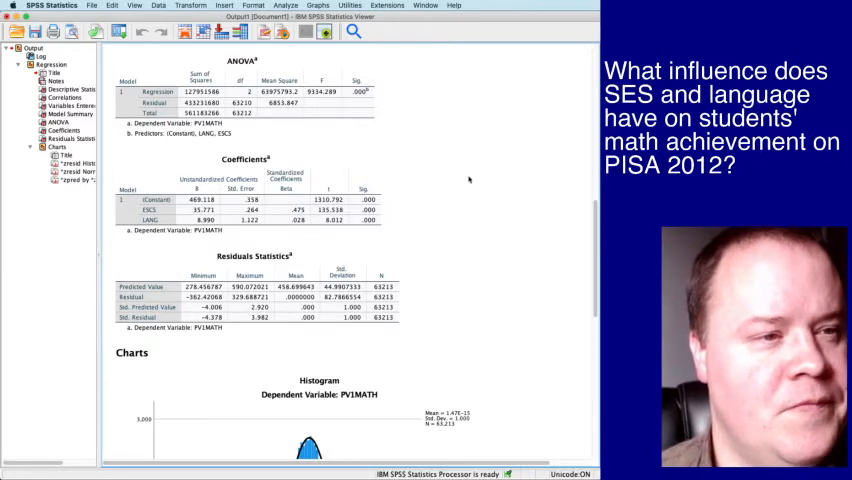
pyautogui.scroll(-3)
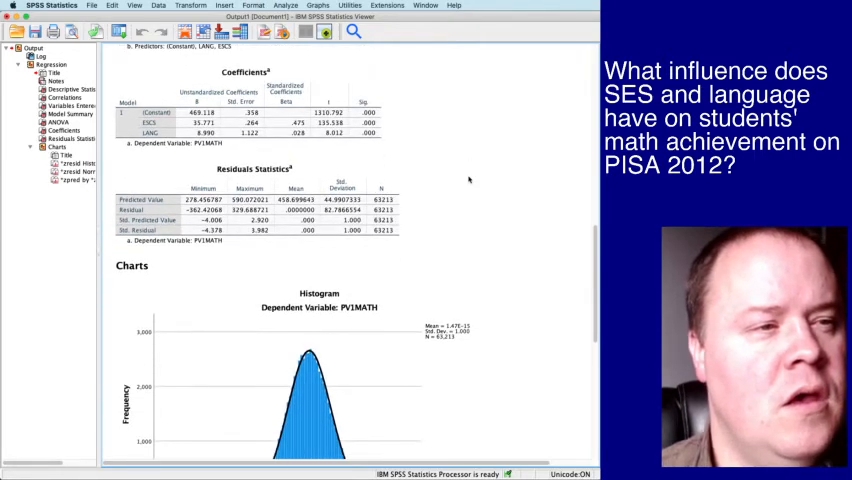
pyautogui.click(170, 136)
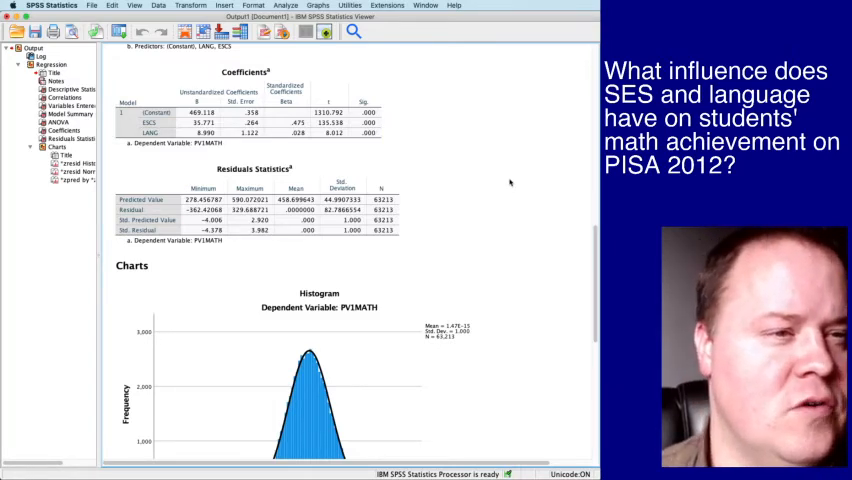
pyautogui.scroll(-3)
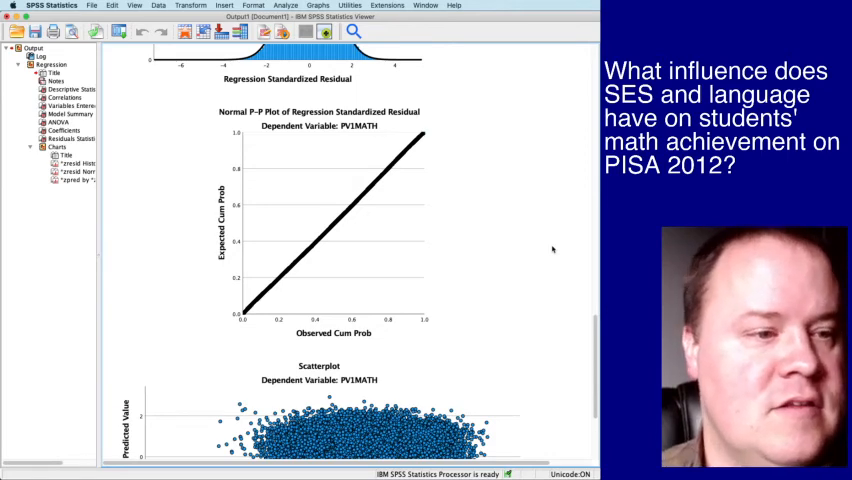
pyautogui.scroll(-3)
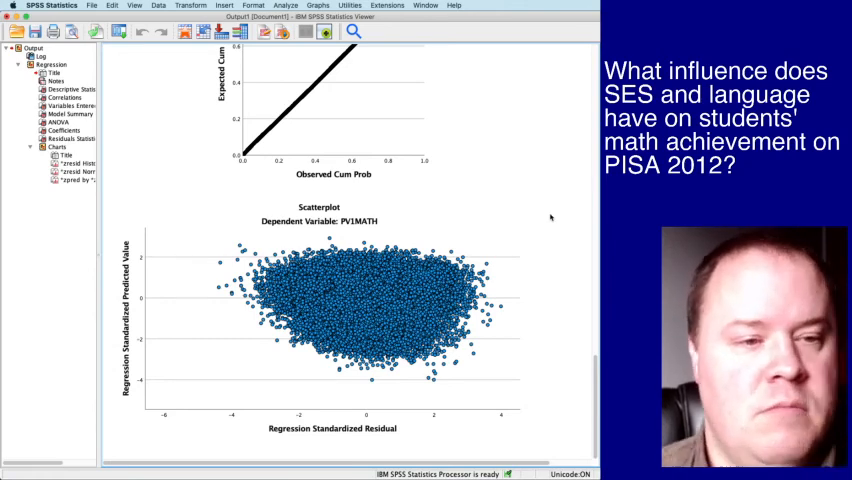
pyautogui.click(320, 320)
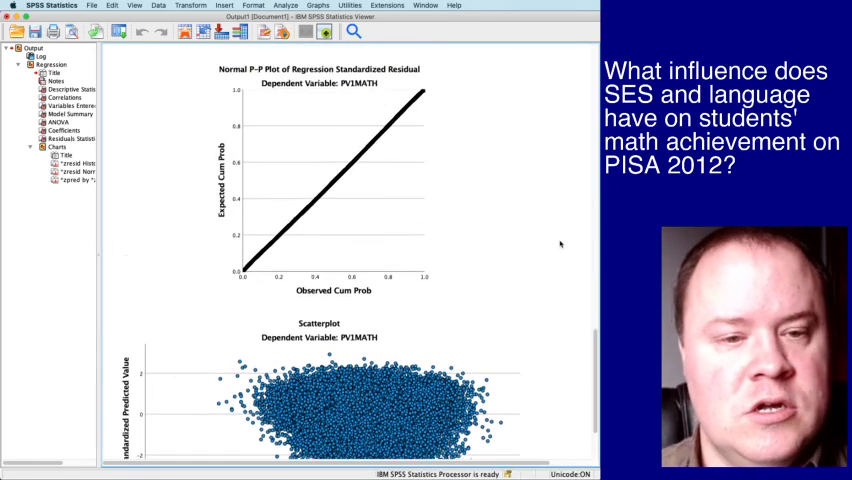
pyautogui.scroll(3)
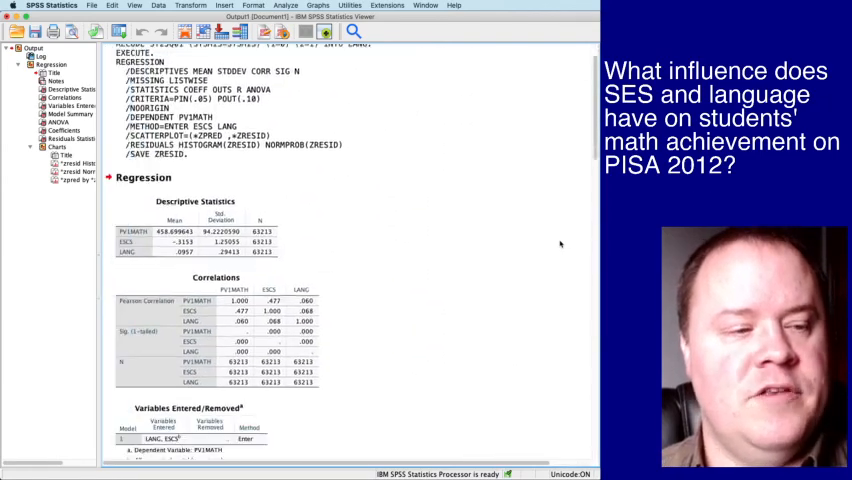